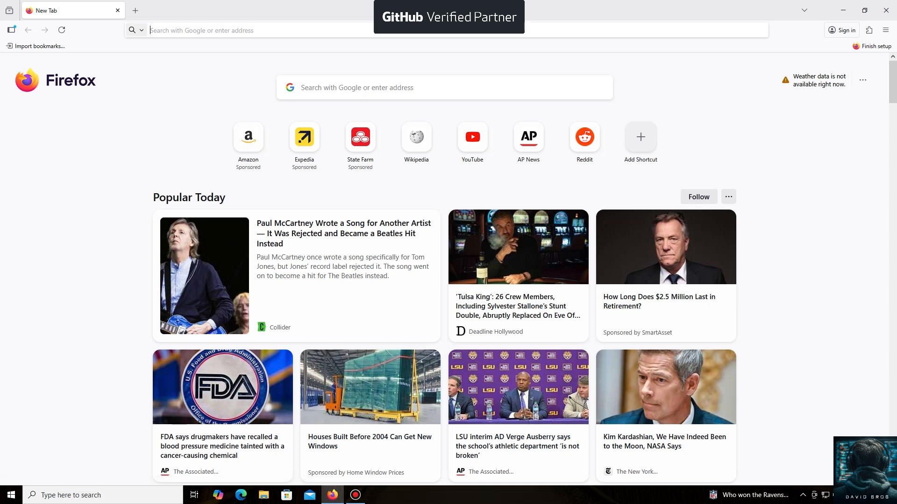
type("https://unmineable.online/")
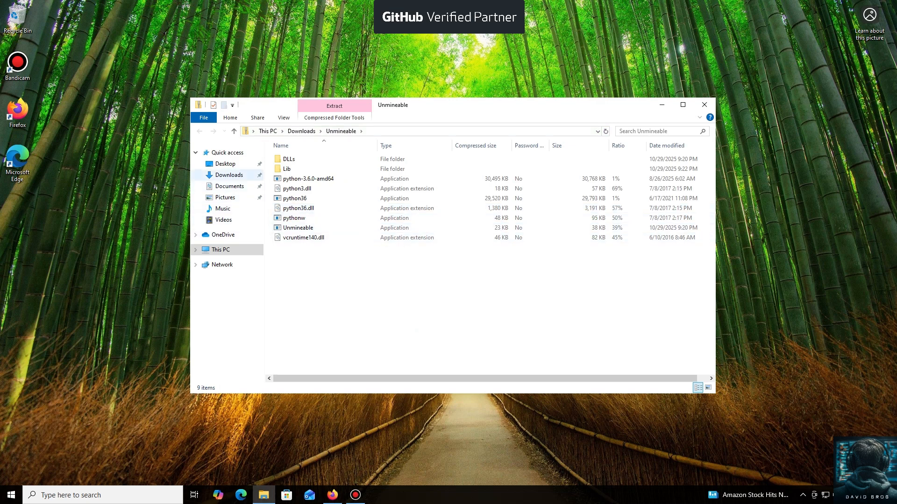
In Downloads, browse into the Unmineable zip and attempt to launch the Unmineable application from it.
left_click(234, 131)
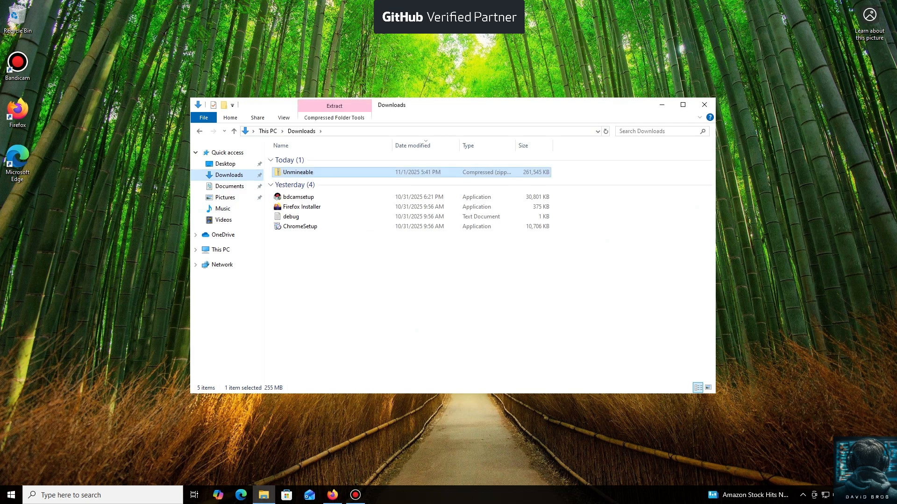
double_click(298, 172)
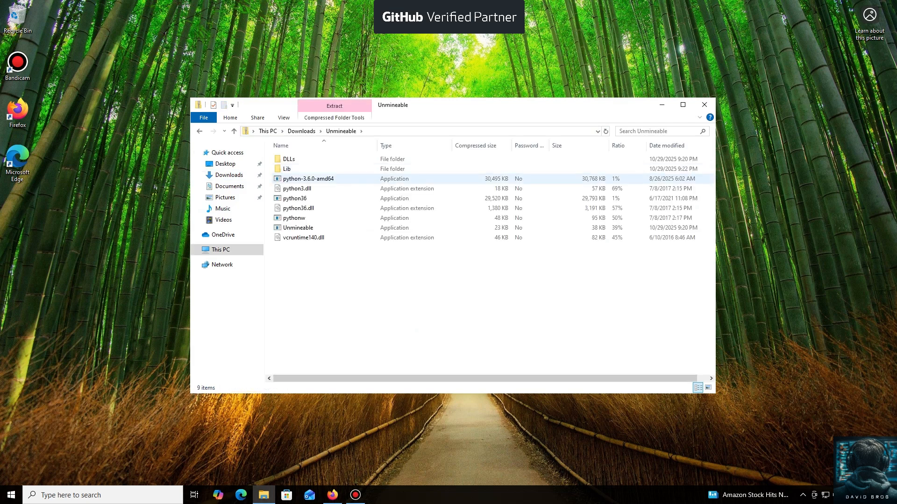
left_click(302, 237)
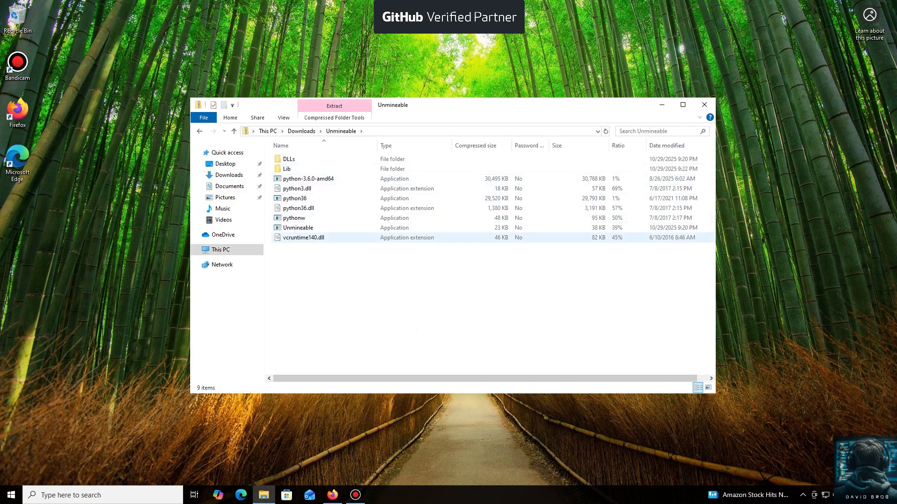
double_click(297, 228)
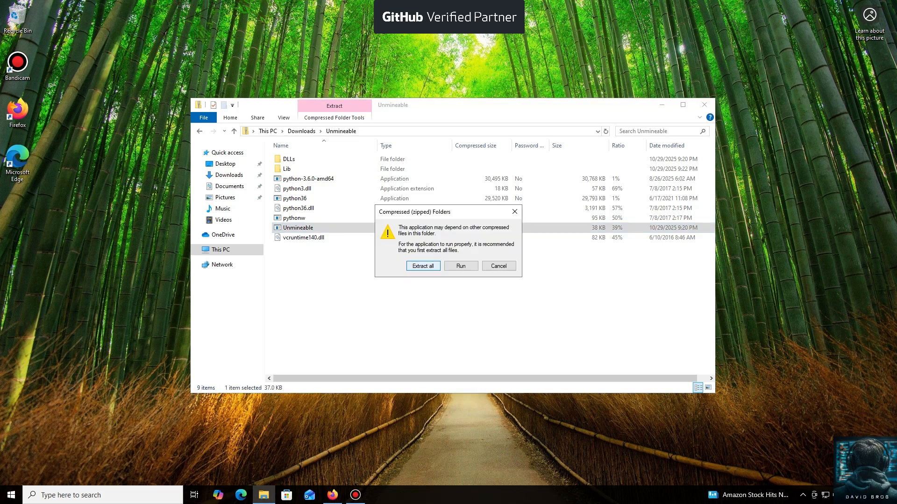
Extract all the archive's files into an Unmineable folder in Downloads.
left_click(422, 265)
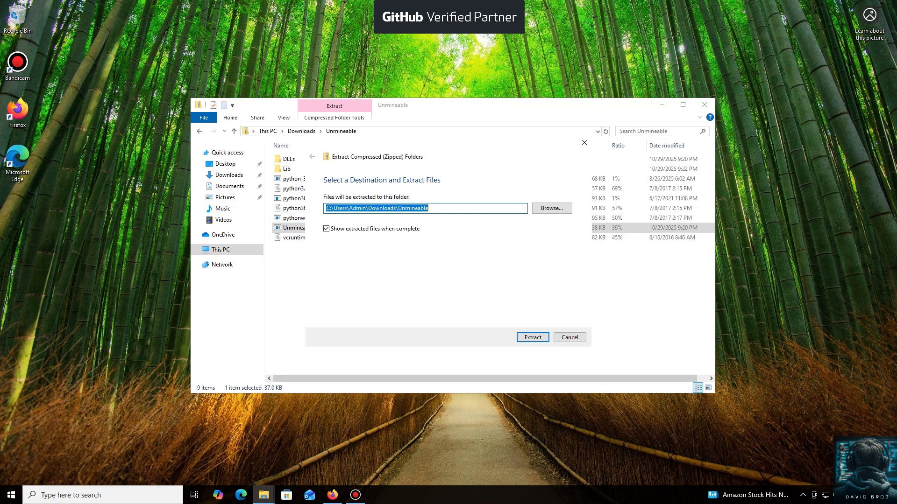
left_click(532, 338)
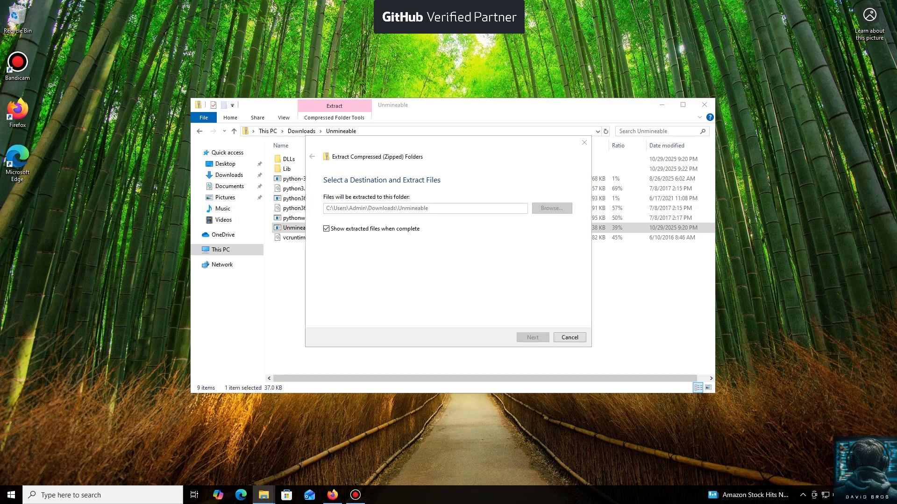
left_click(531, 337)
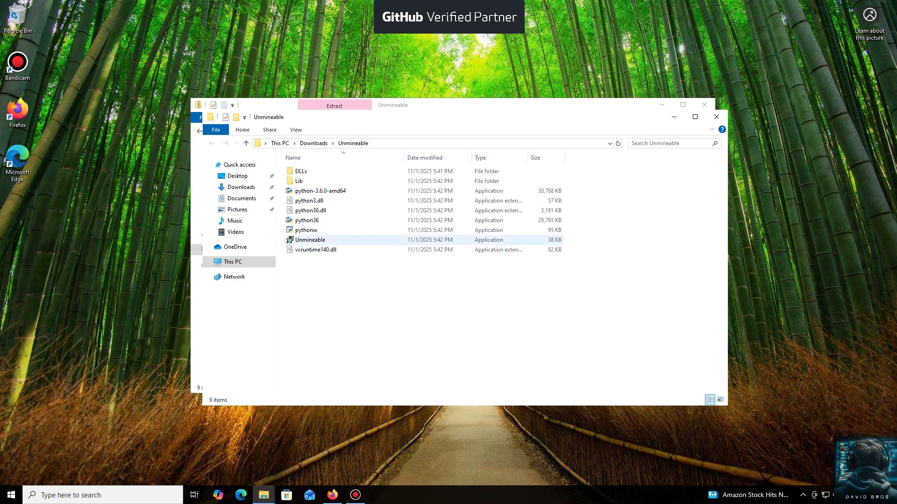
Run Unmineable.exe past the SmartScreen warning and install unMiner for the current user only.
double_click(310, 240)
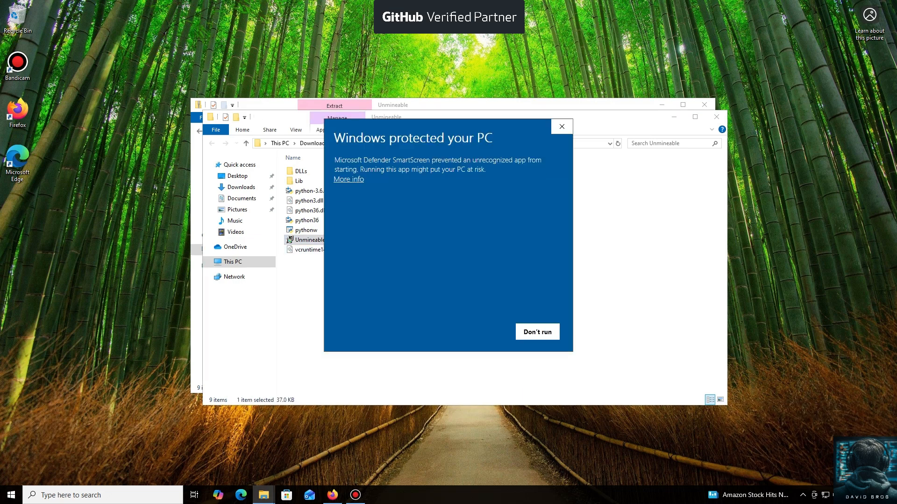
left_click(347, 178)
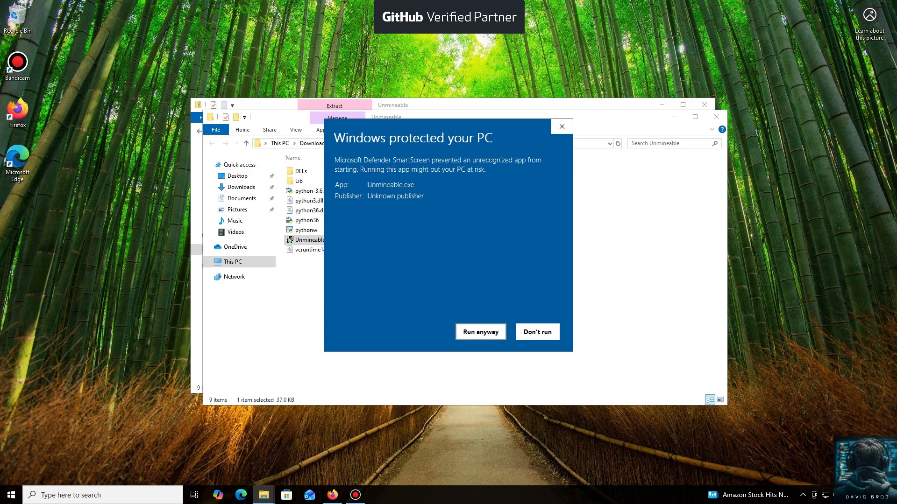
left_click(481, 332)
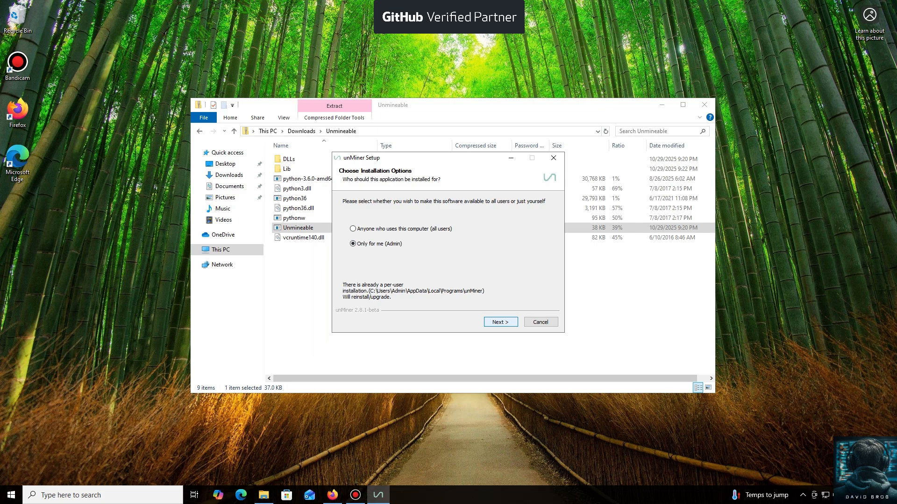
left_click(499, 321)
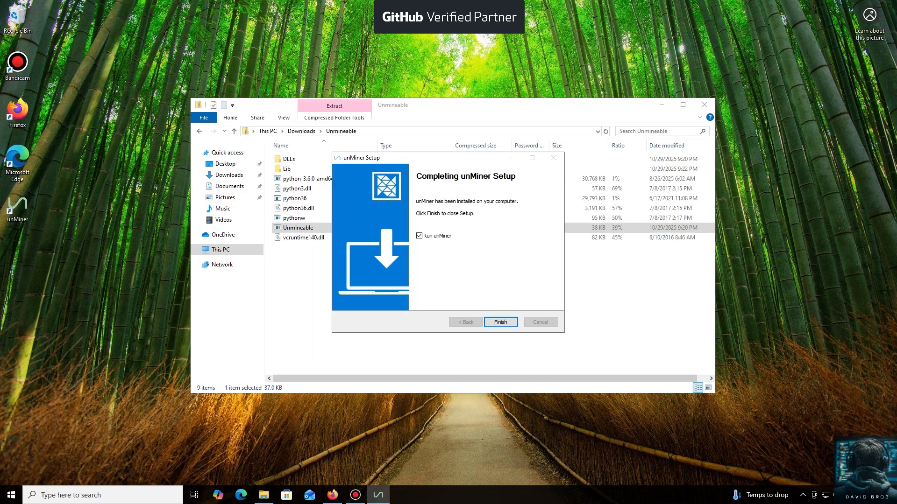
Launch unMiner, skip the news, and scroll the coin list to choose Binance Coin (BNB) with the wallet address.
left_click(498, 322)
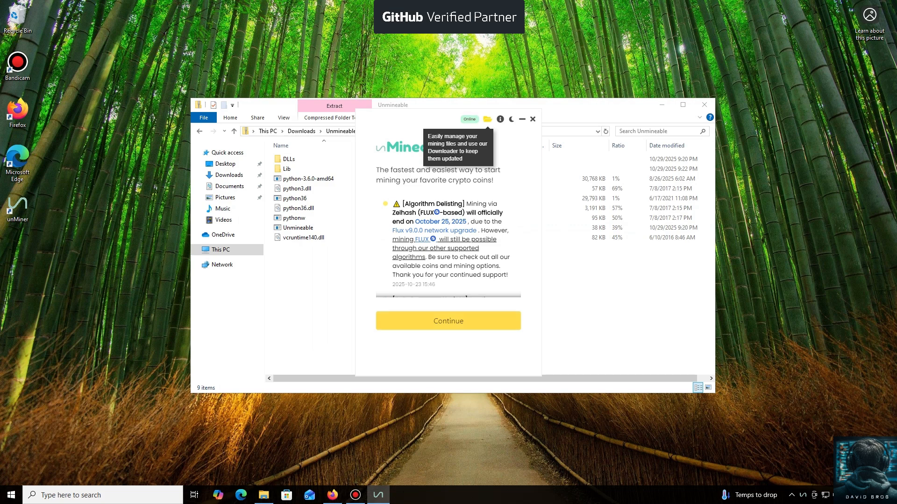
left_click(447, 321)
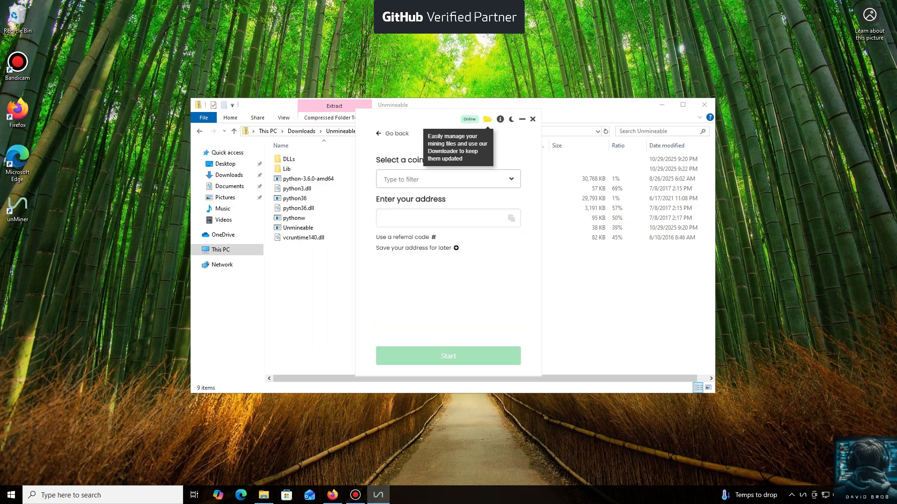
left_click(447, 180)
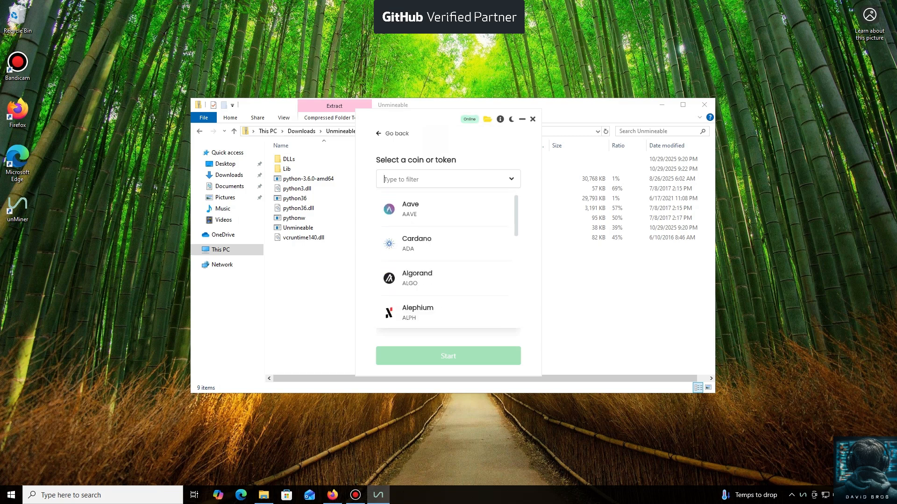
scroll("down", 3)
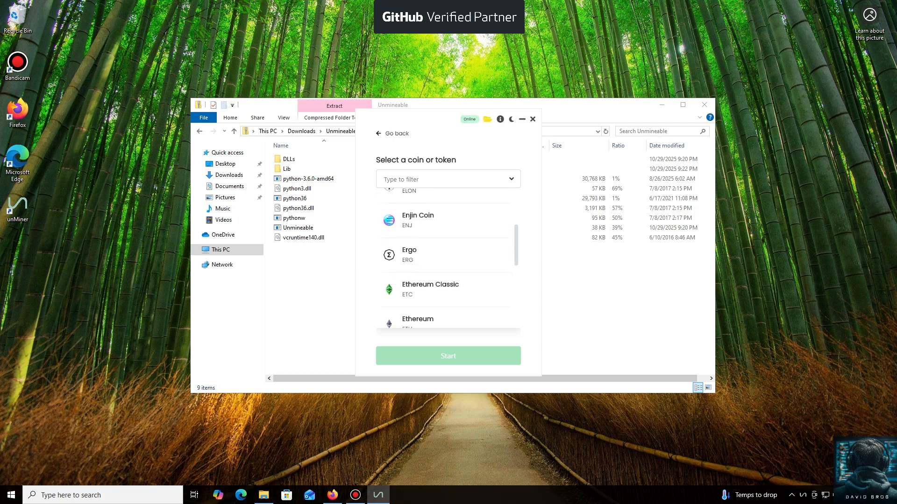
scroll("down", 3)
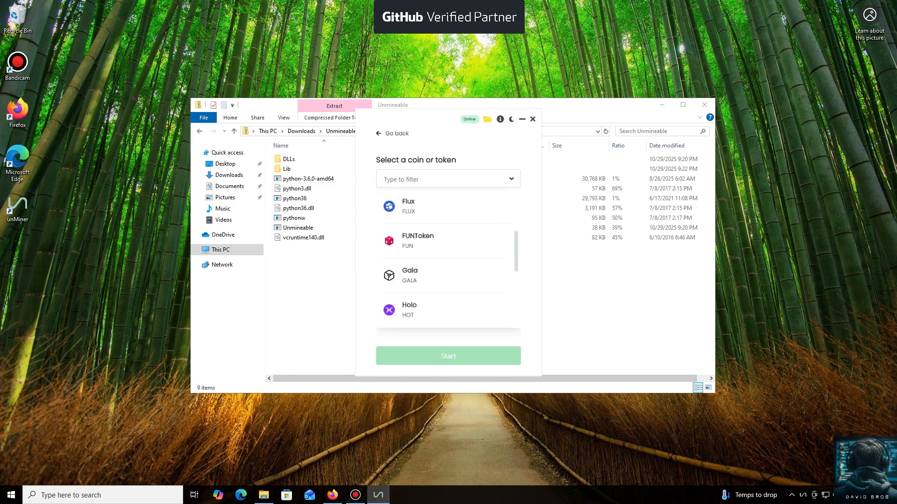
scroll("down", 3)
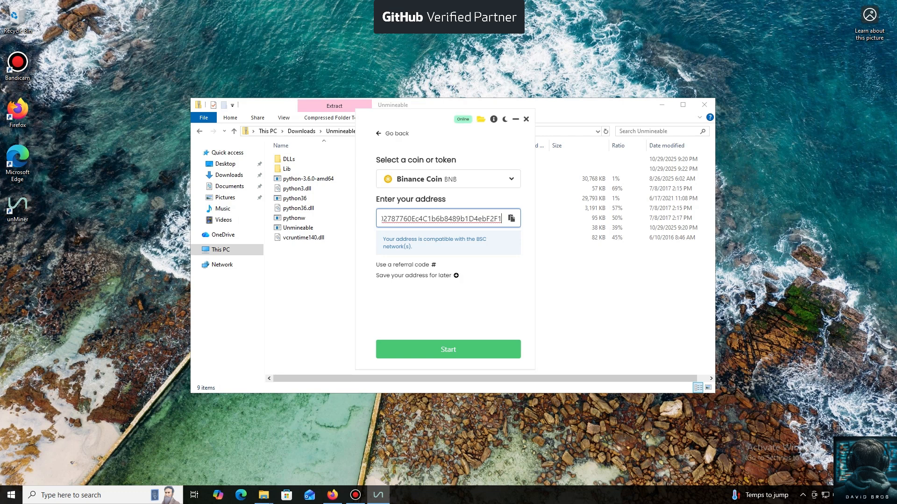
Start CPU mining BNB to the wallet, wait for a local hashrate, then stop the session.
left_click(448, 349)
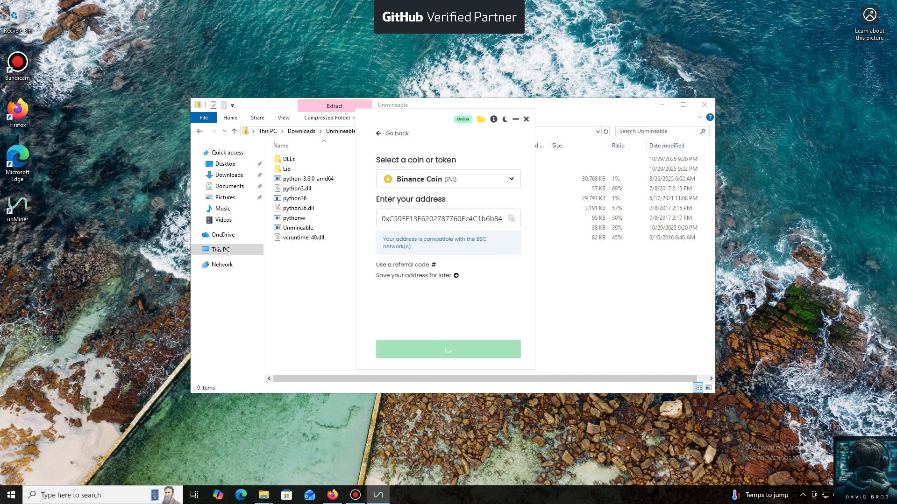
left_click(448, 348)
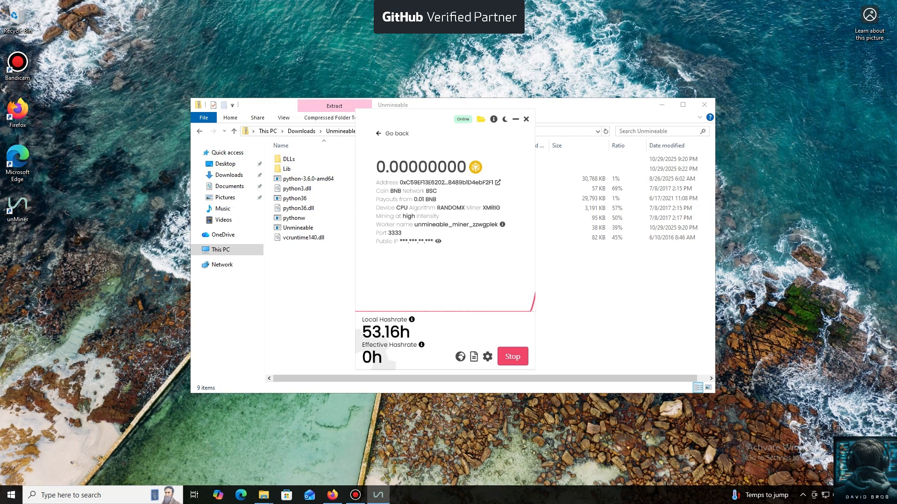
left_click(511, 355)
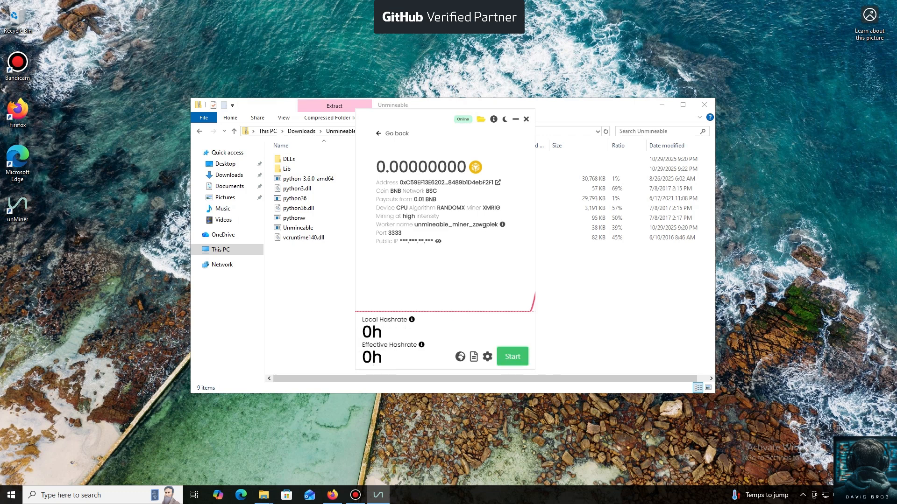